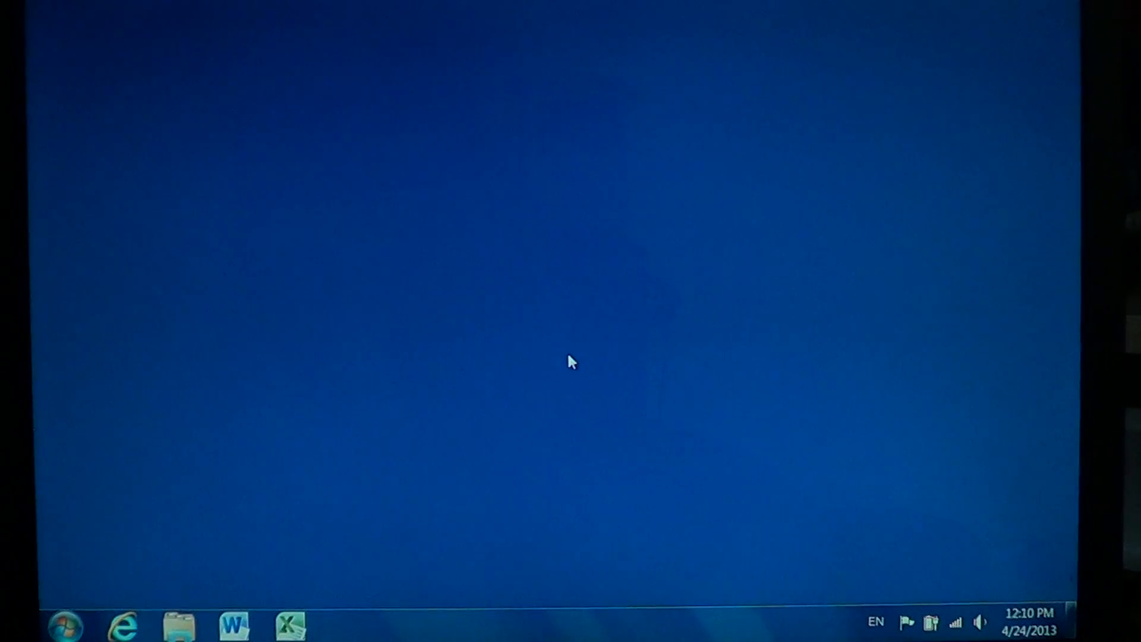
Bring up the Start menu from the desktop taskbar.
click(65, 626)
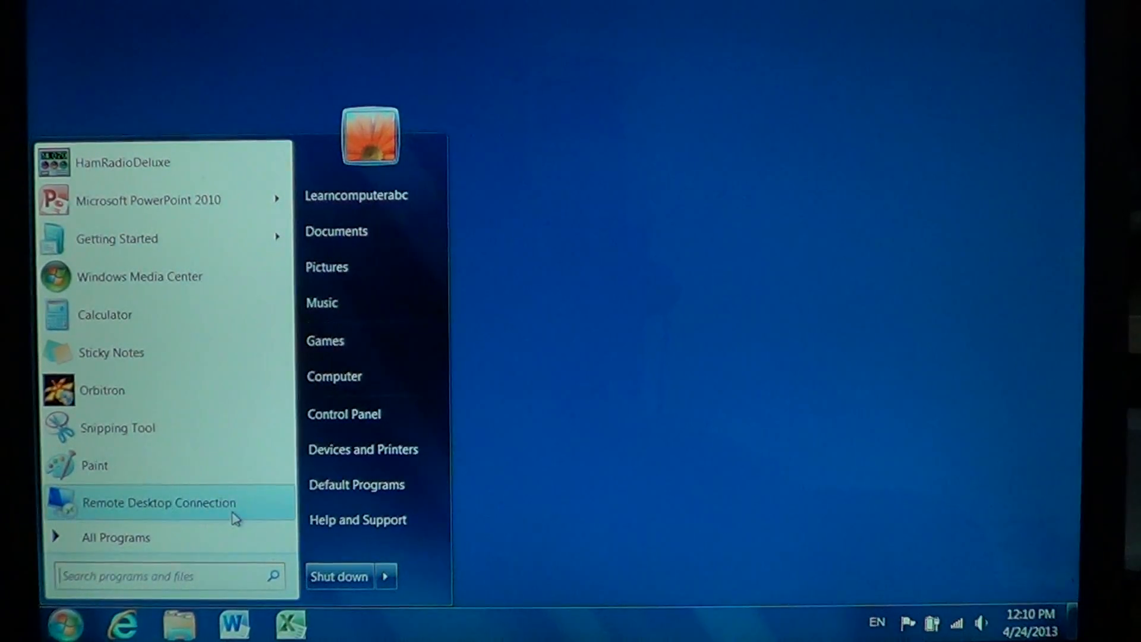
mouse_move(392, 414)
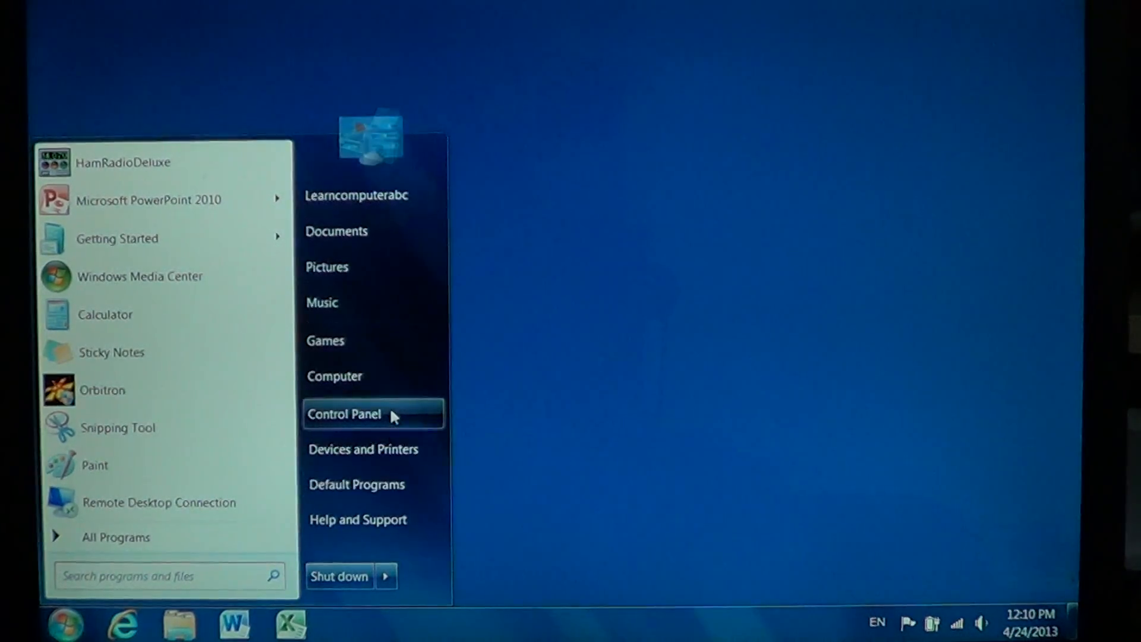
Launch Control Panel, switch View by to Category and back to Large icons.
click(344, 414)
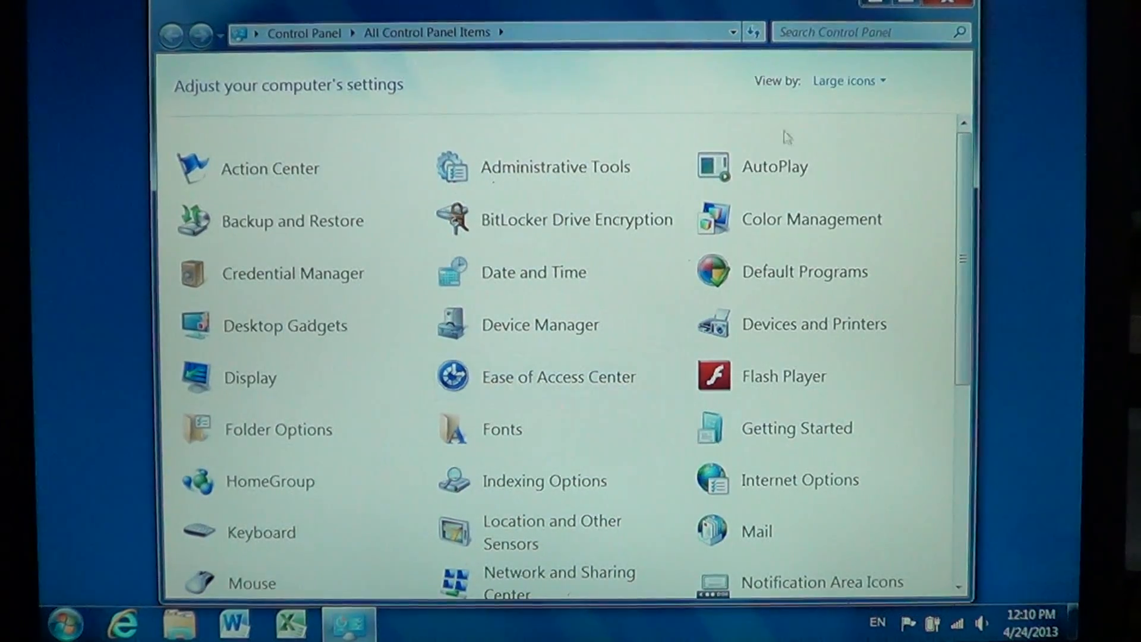
click(877, 80)
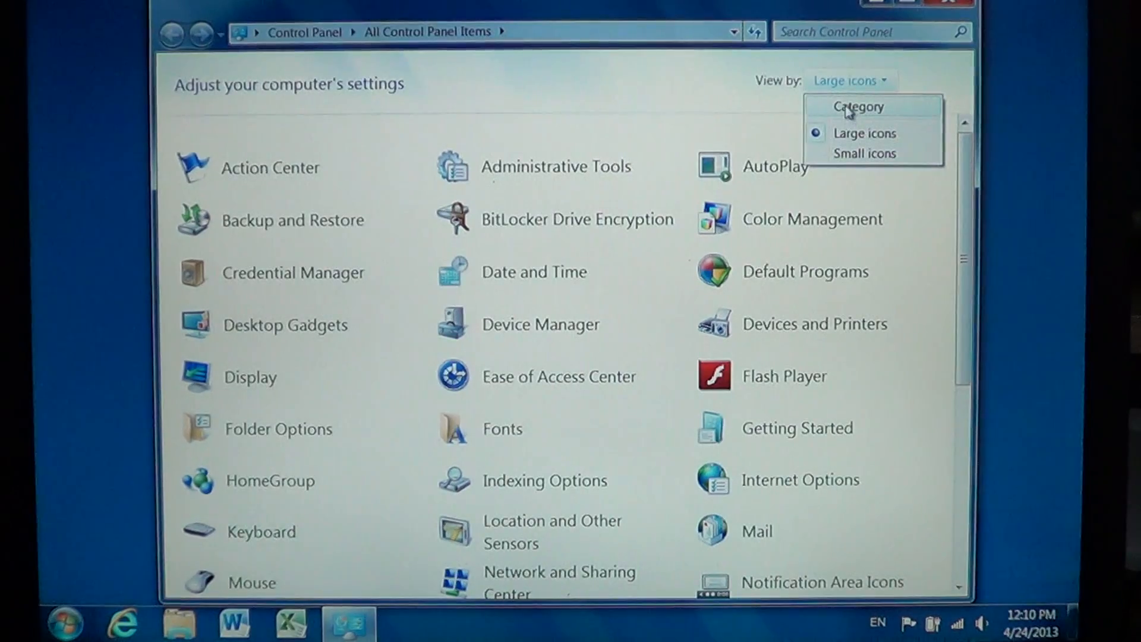
click(859, 106)
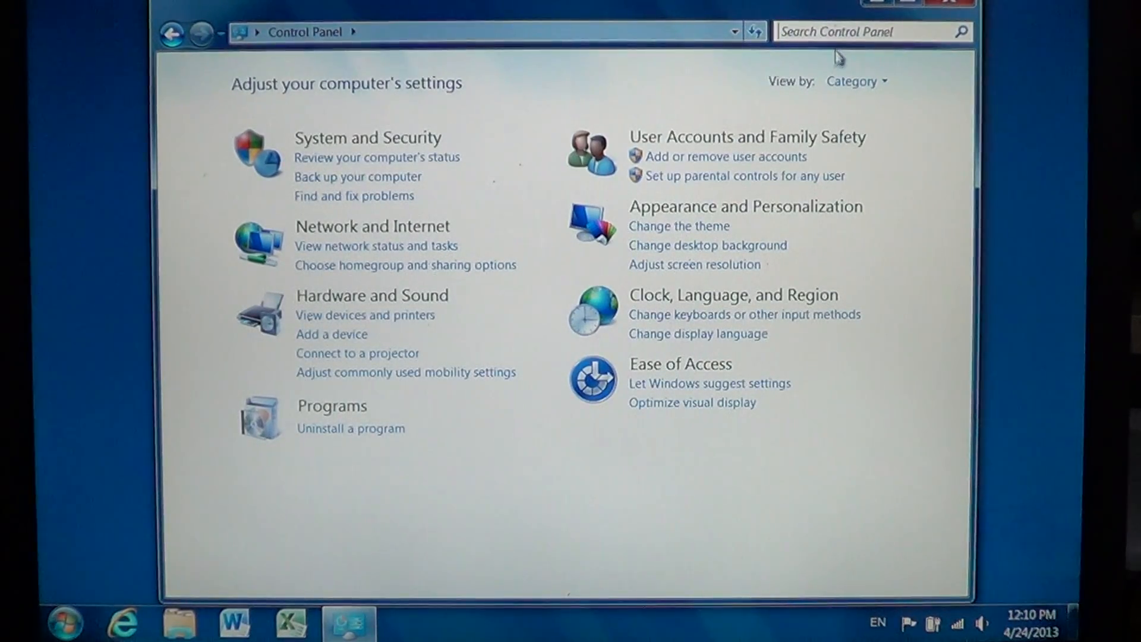
click(856, 80)
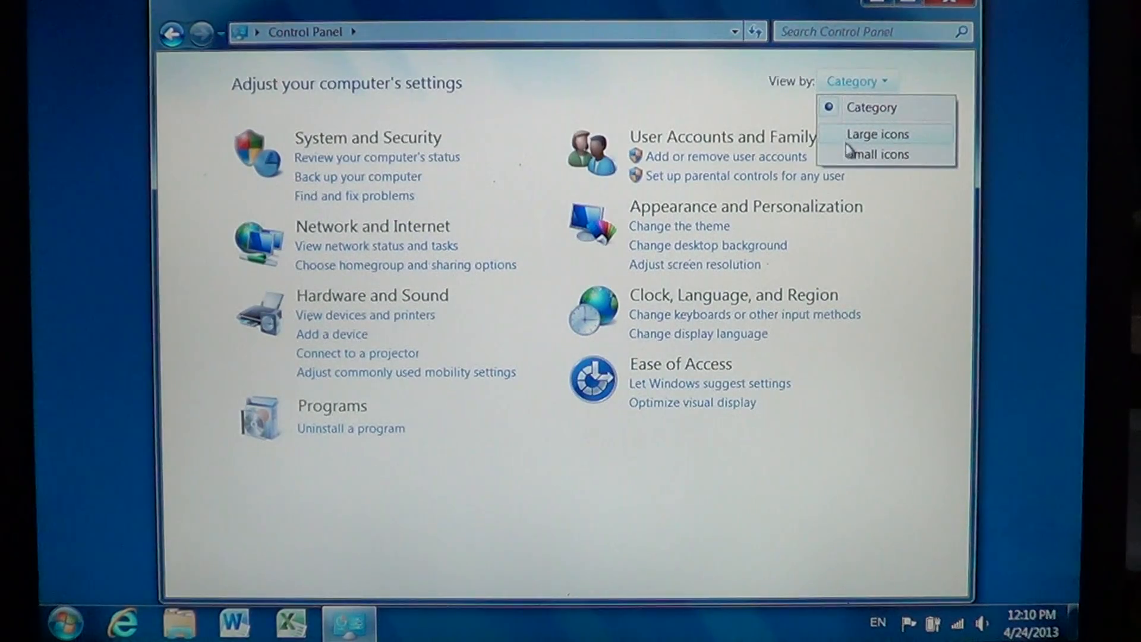
click(877, 134)
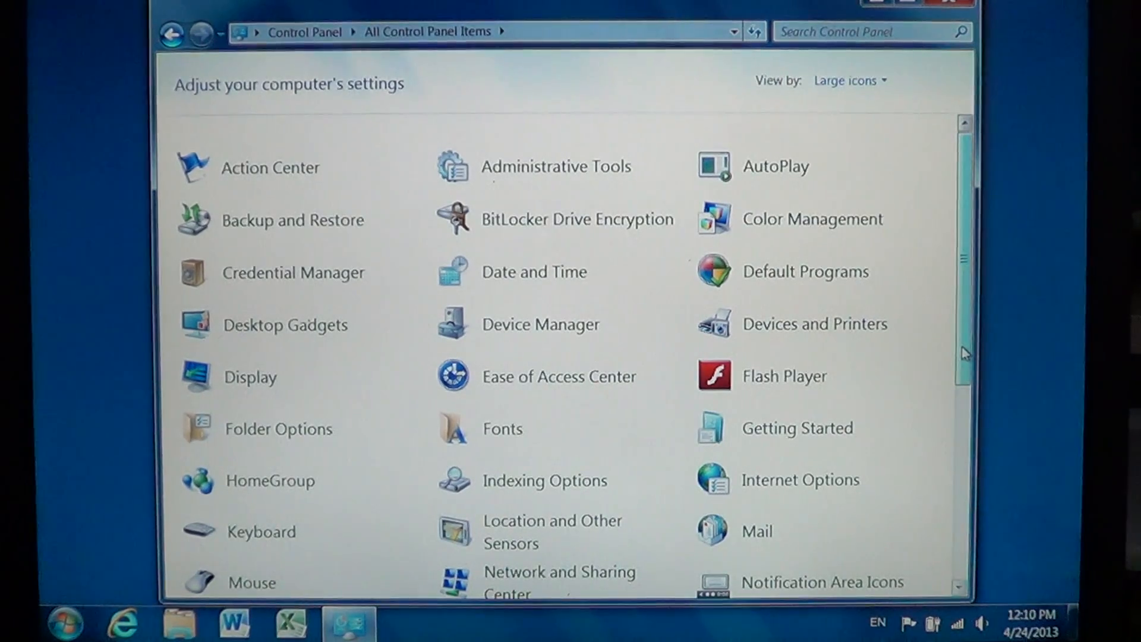
mouse_move(525, 172)
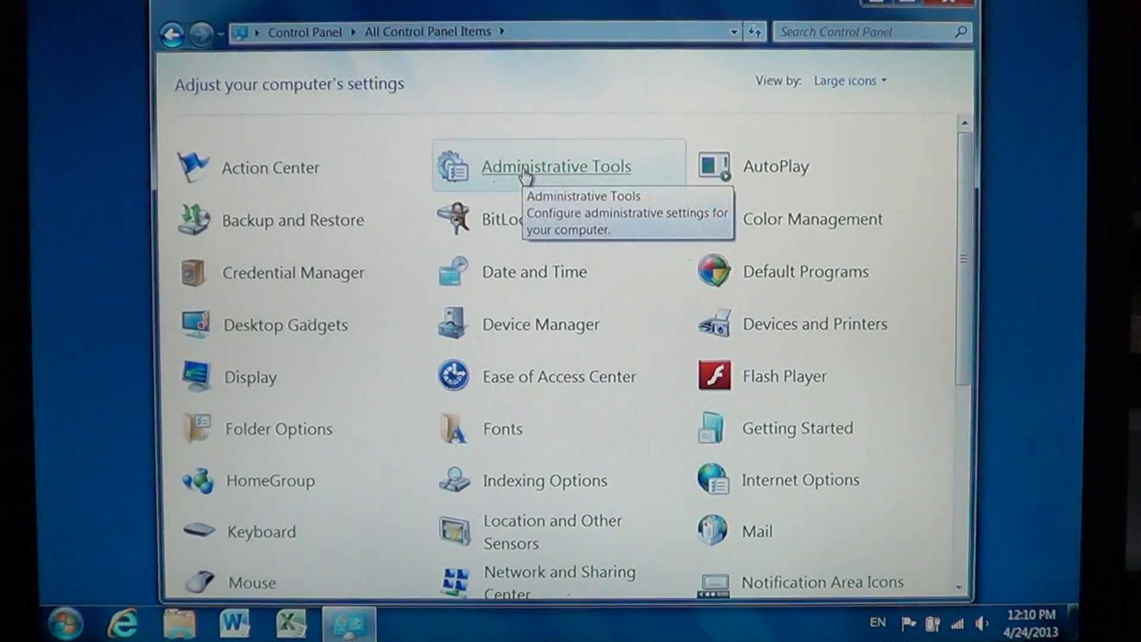
Enter Administrative Tools and launch Event Viewer from its shortcut.
double_click(555, 167)
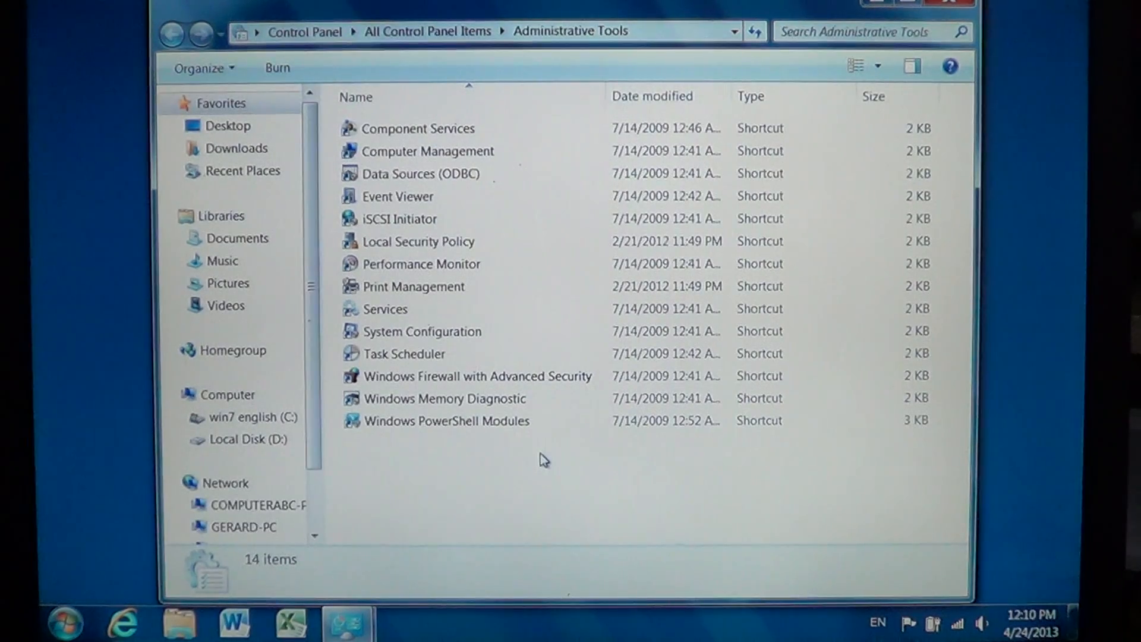
mouse_move(426, 196)
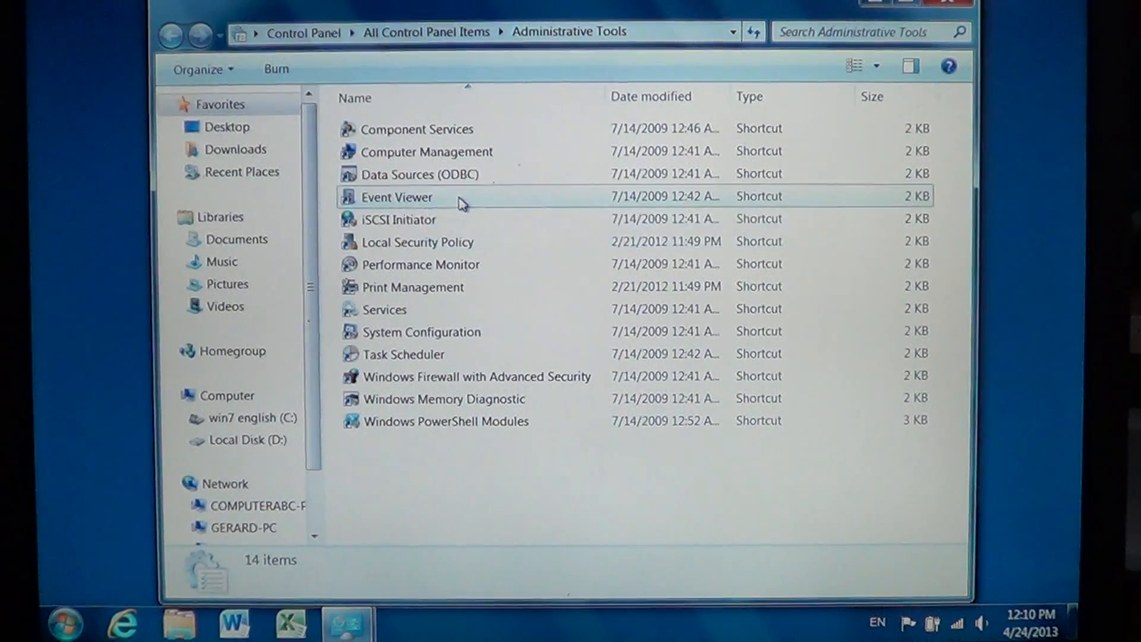
click(395, 198)
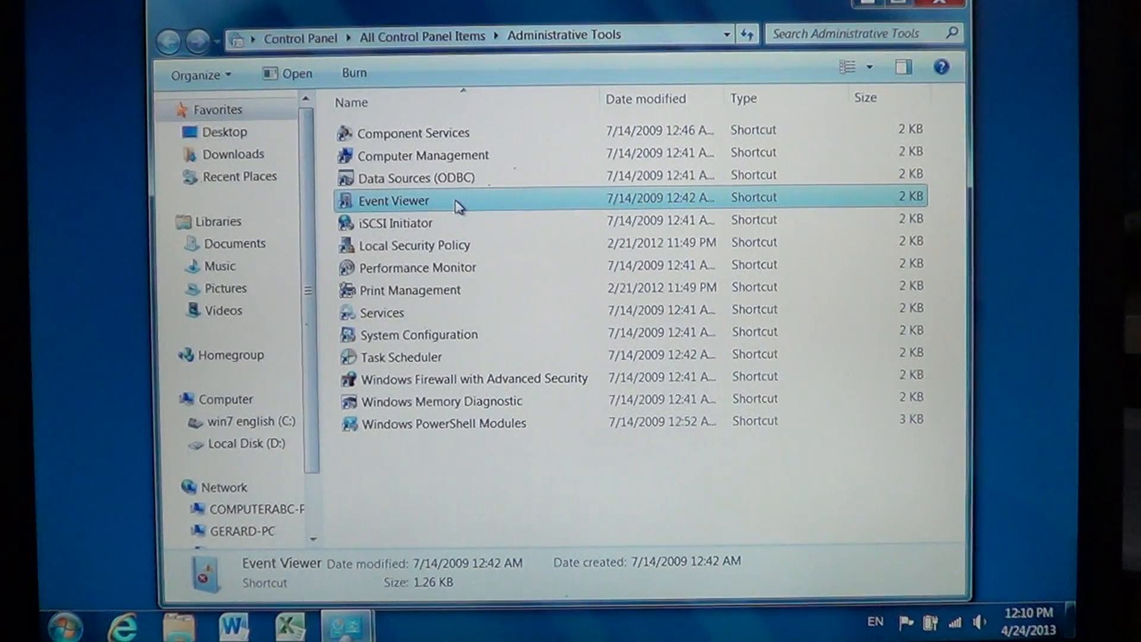
double_click(394, 200)
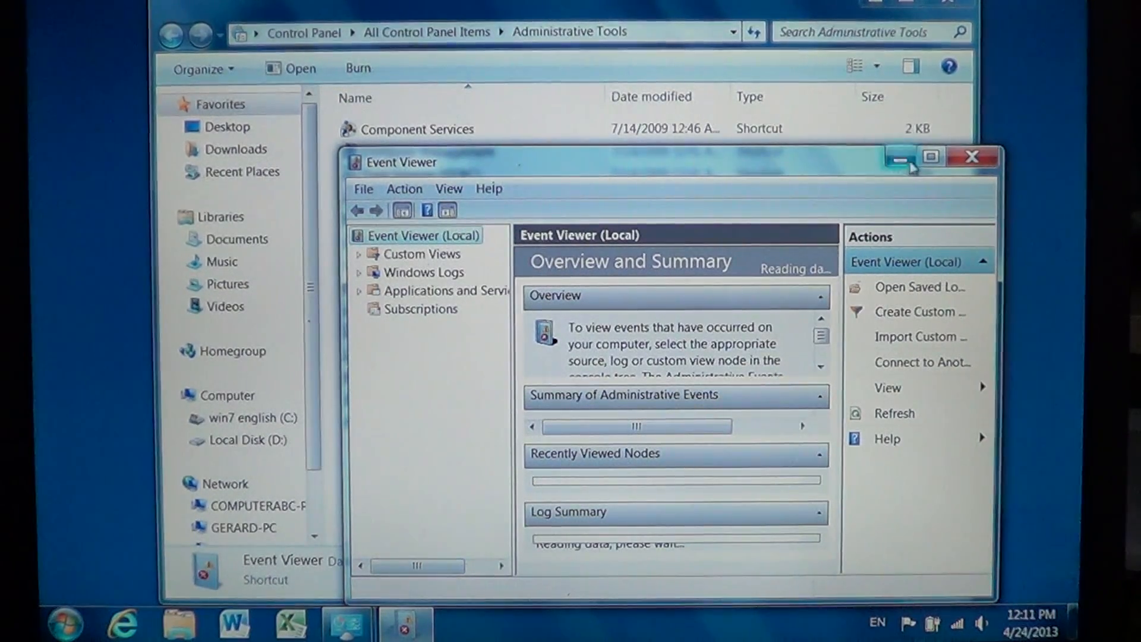
Maximize Event Viewer and expand Windows Logs to list its five logs.
click(931, 156)
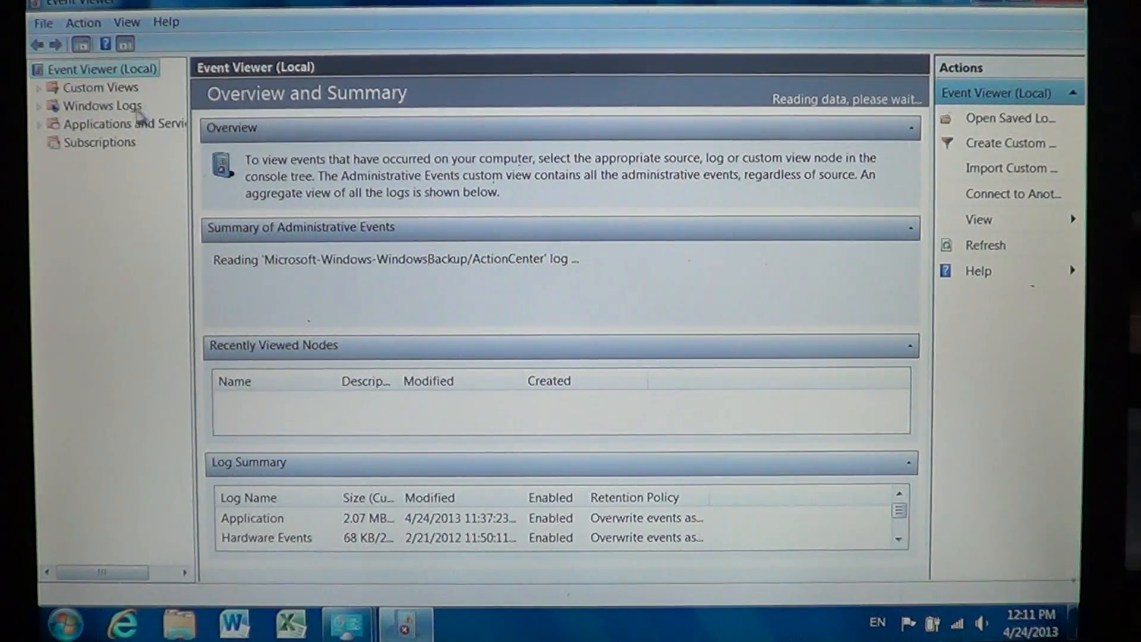
click(39, 105)
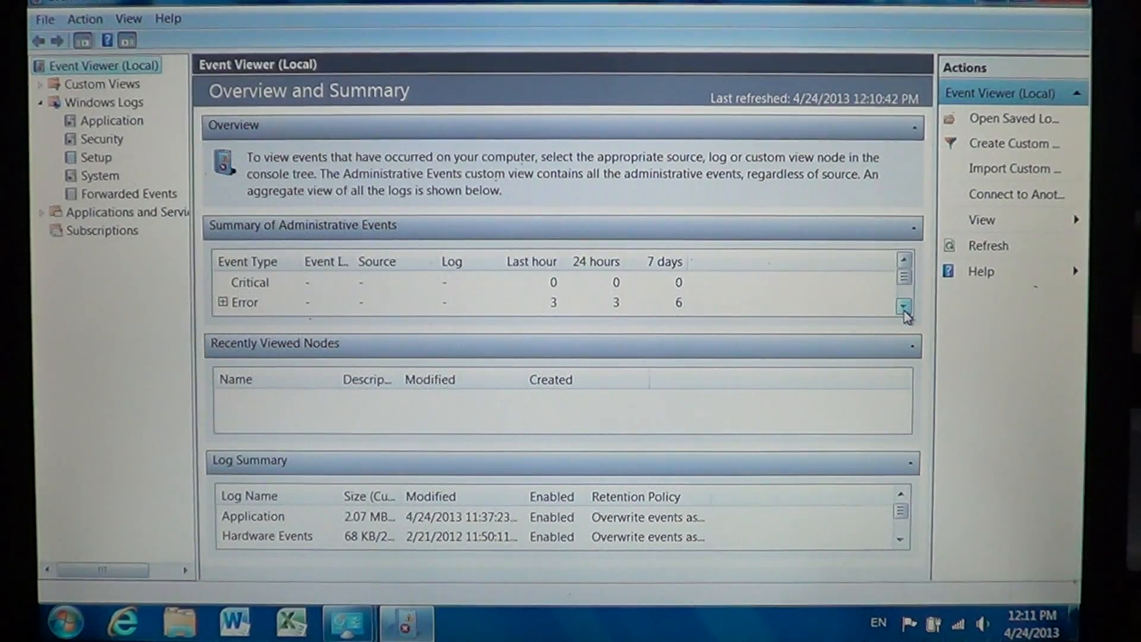
Browse the administrative events summary for warning, information and audit success counts.
click(903, 306)
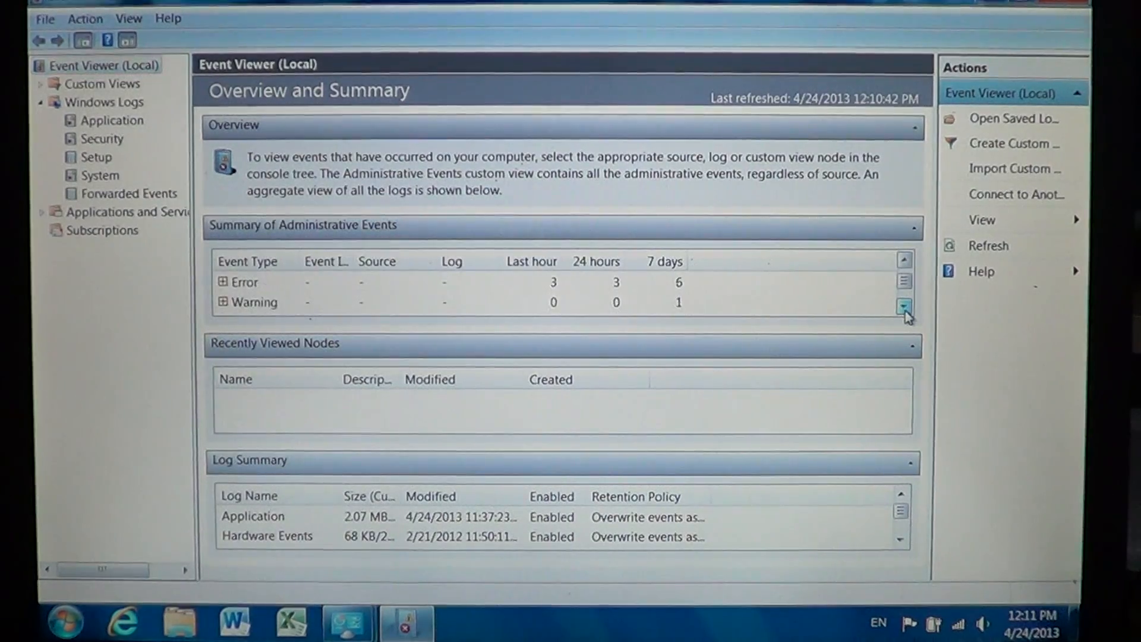
click(903, 307)
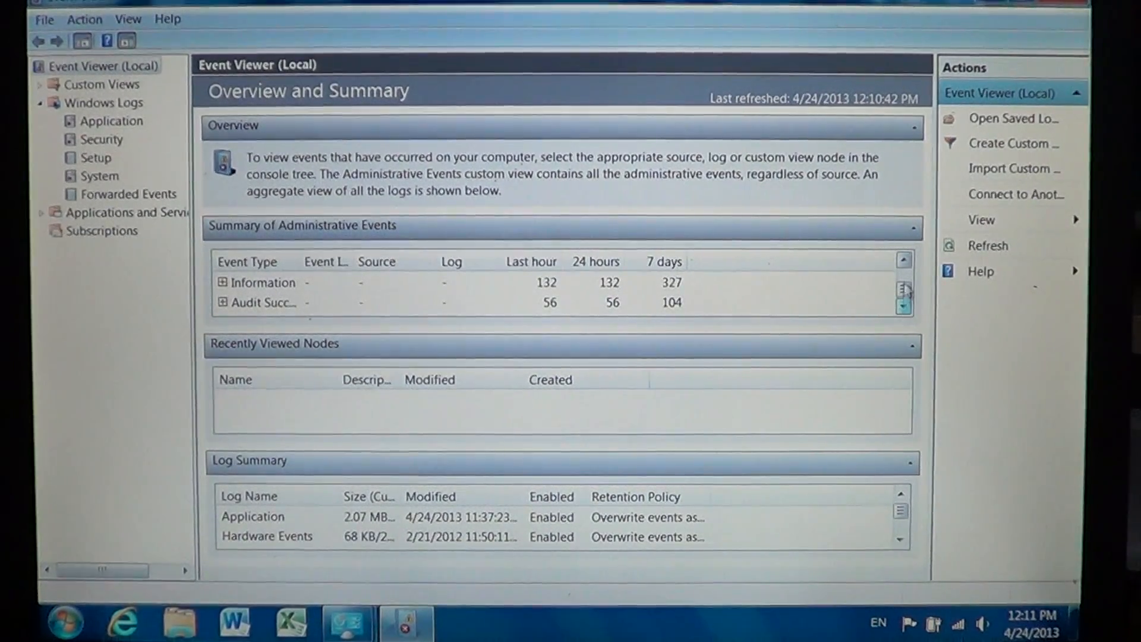
click(903, 260)
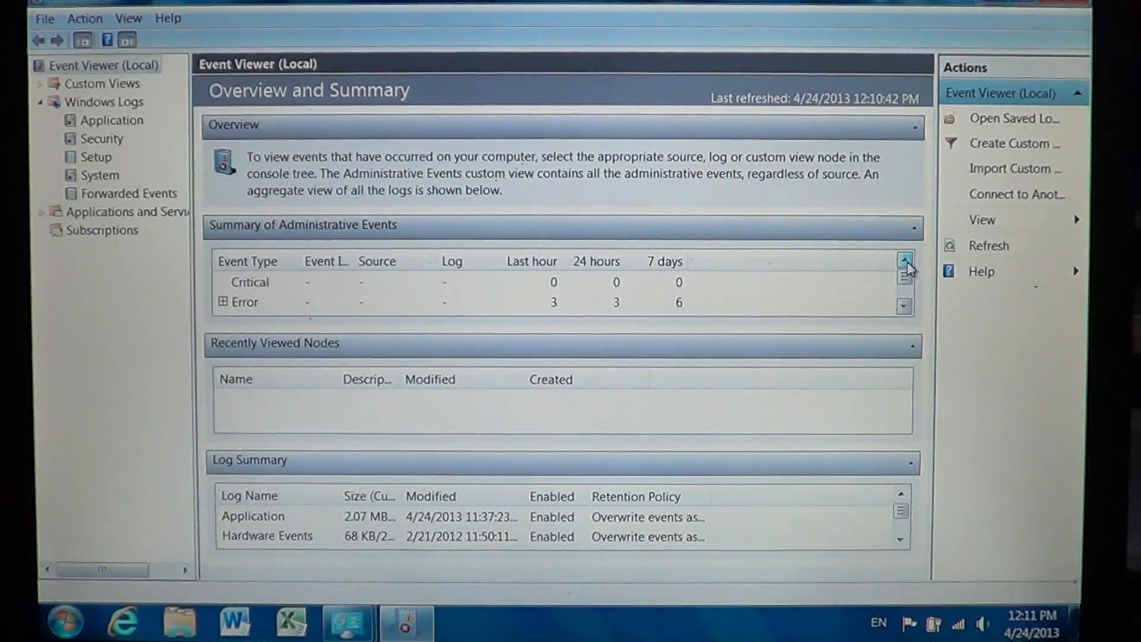
click(904, 306)
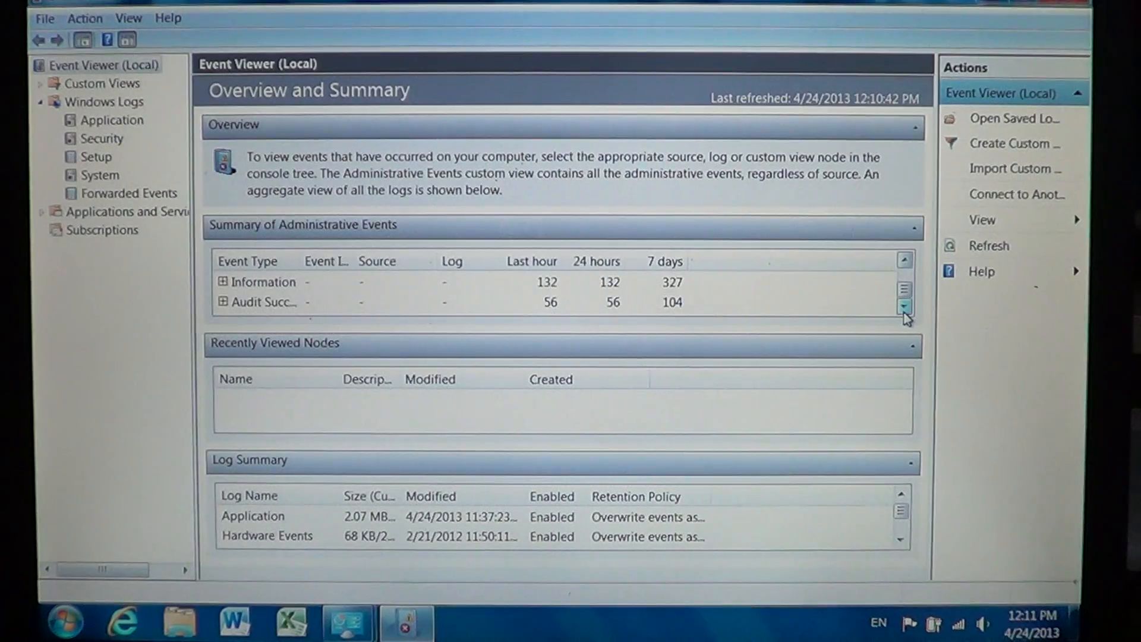
click(903, 261)
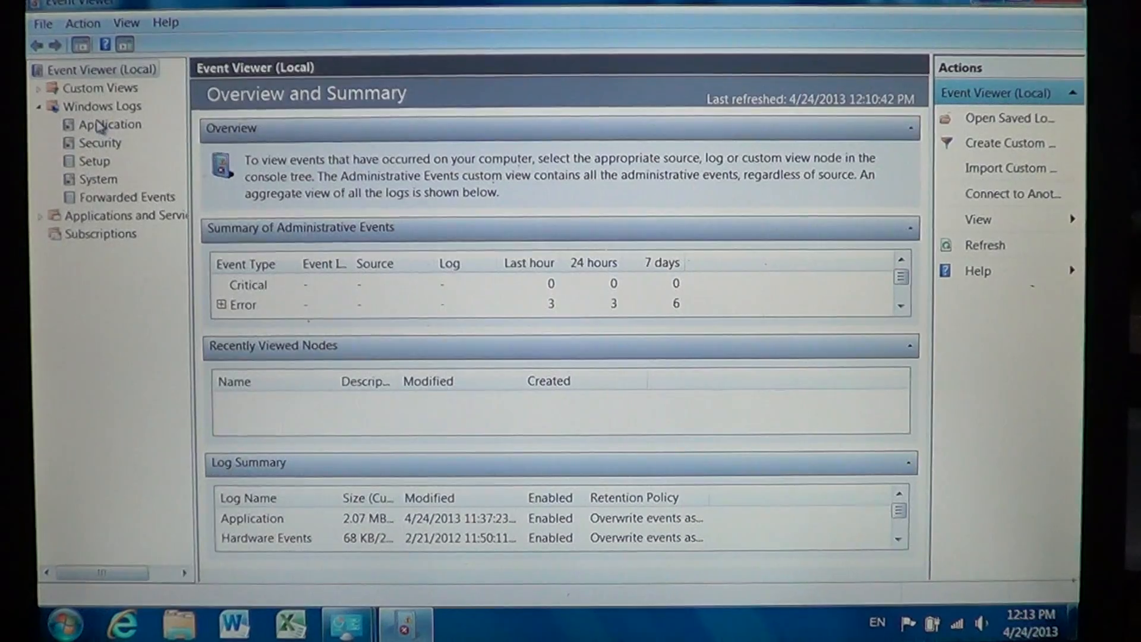
Show the Application log's 2,246 events and read the User Profile Service warning 1530.
click(109, 124)
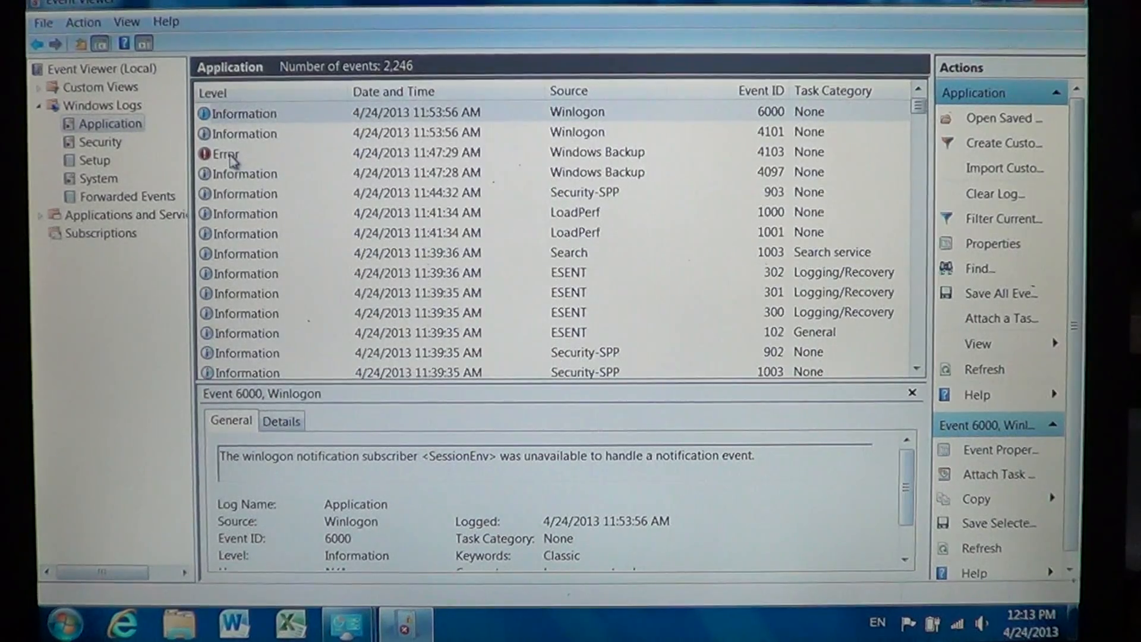
click(226, 154)
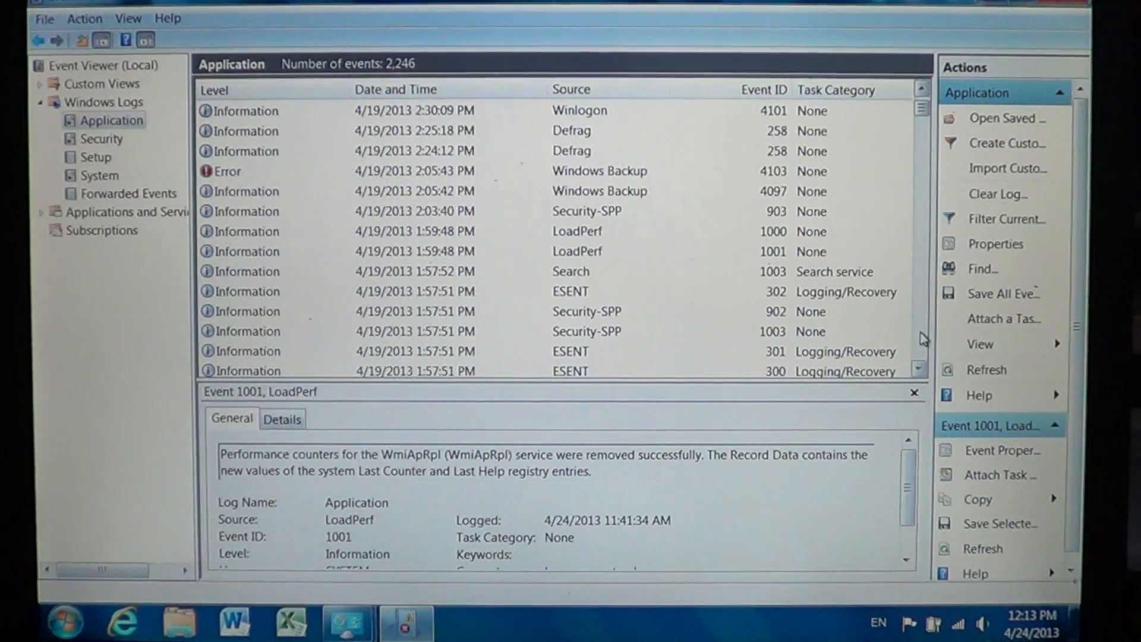
scroll(down, 3)
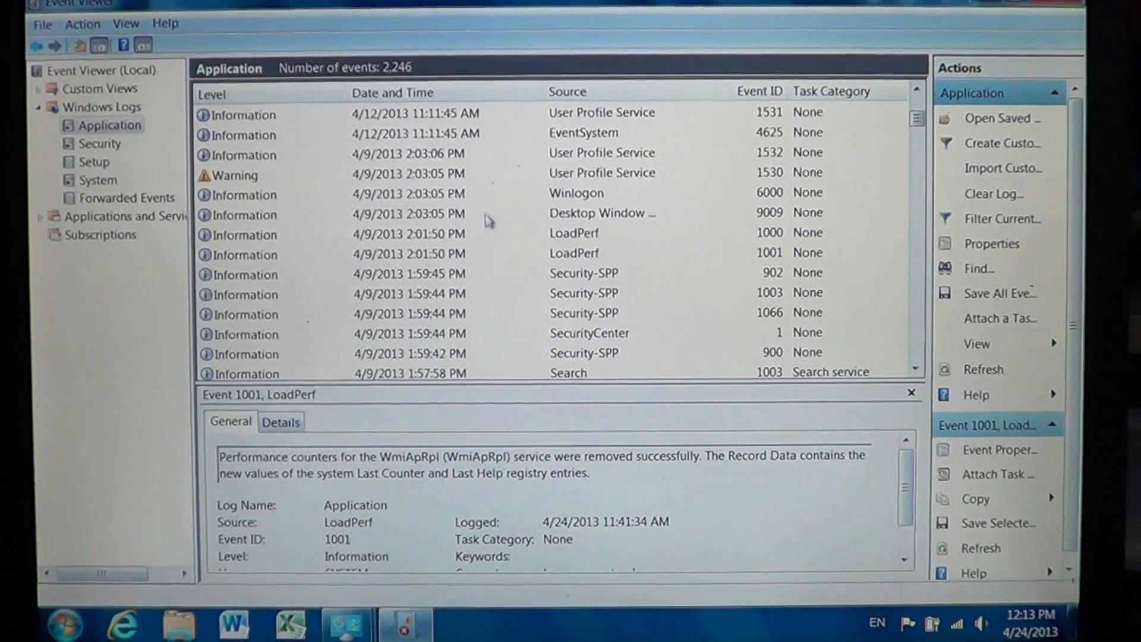
click(253, 175)
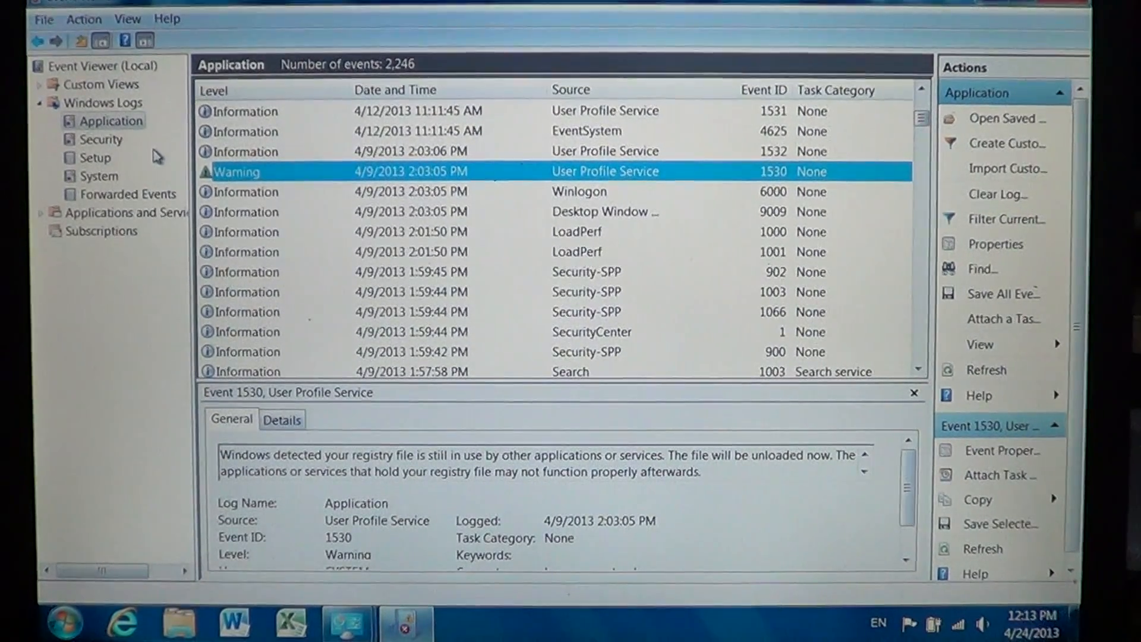
Show the Security log's 4,748 audit events and inspect a logoff audit entry.
click(100, 140)
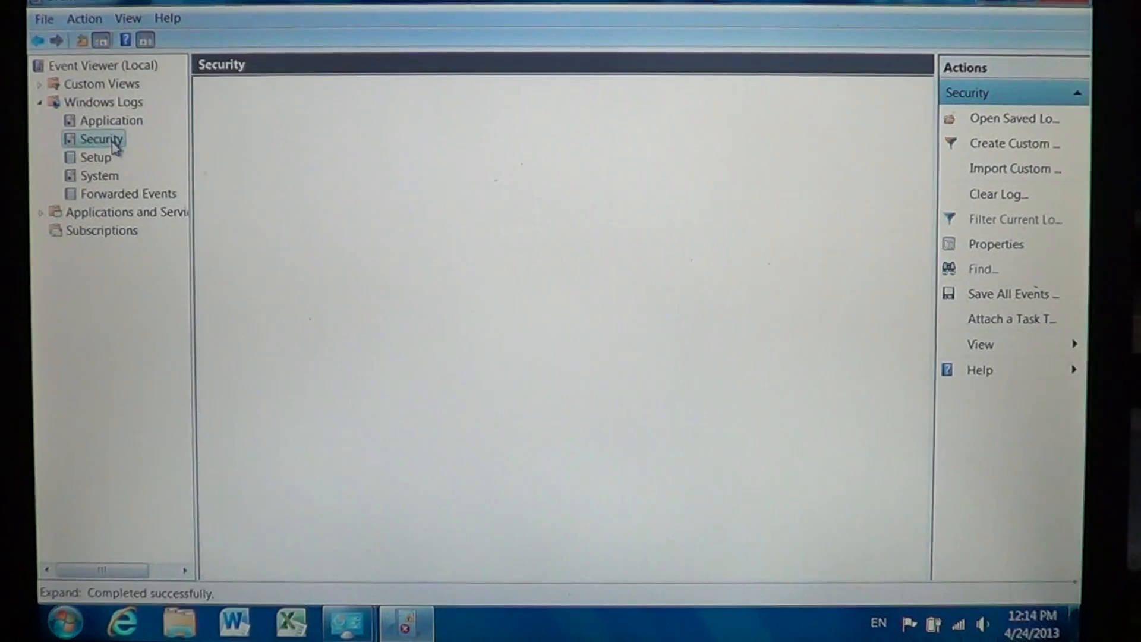
click(99, 139)
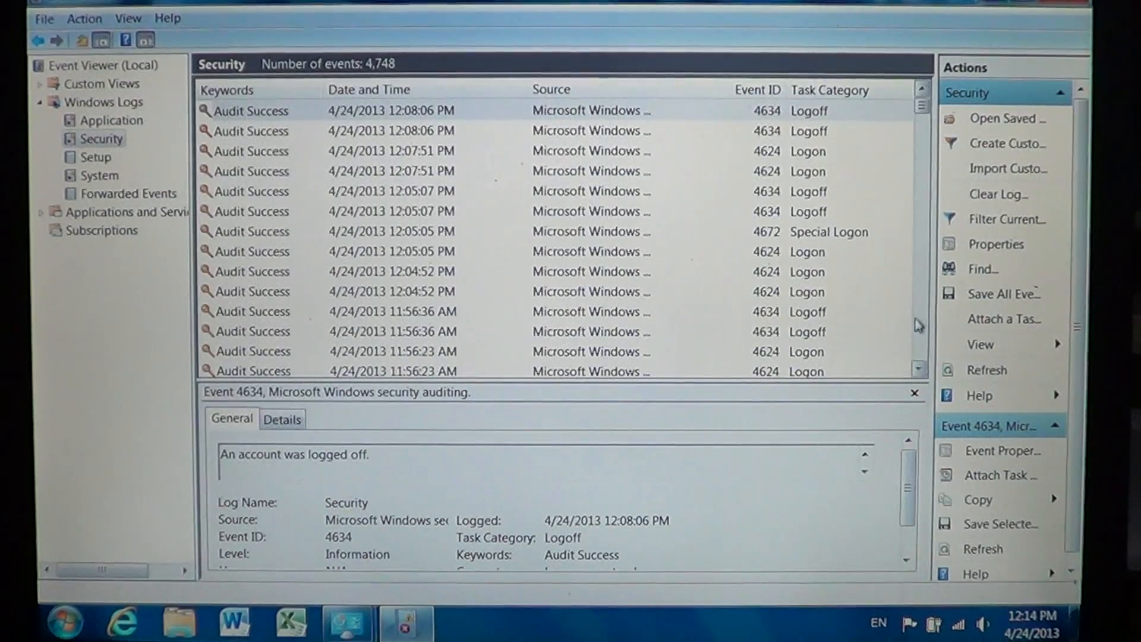
scroll(down, 3)
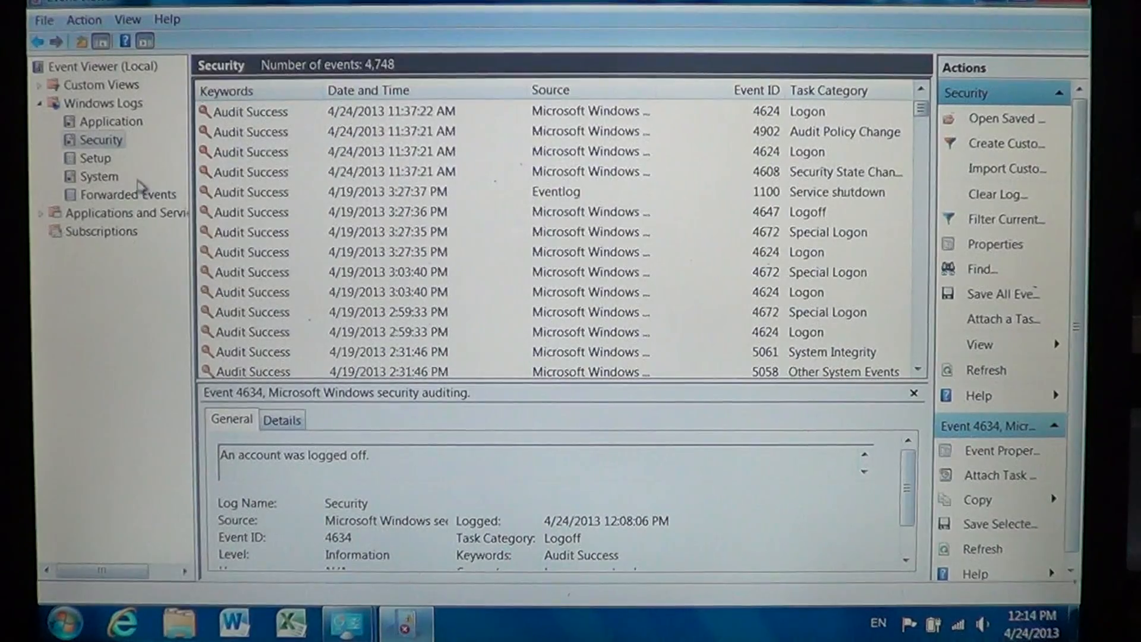
Review the Setup log's WUSA update error, then show the System log's 8,955 events.
click(93, 158)
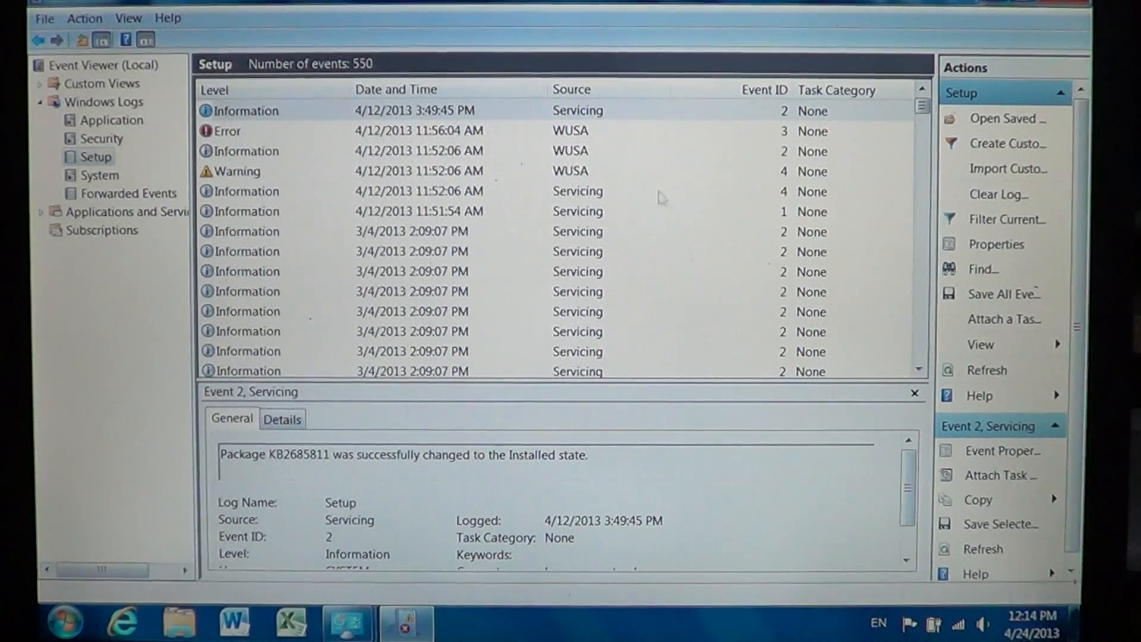
scroll(down, 3)
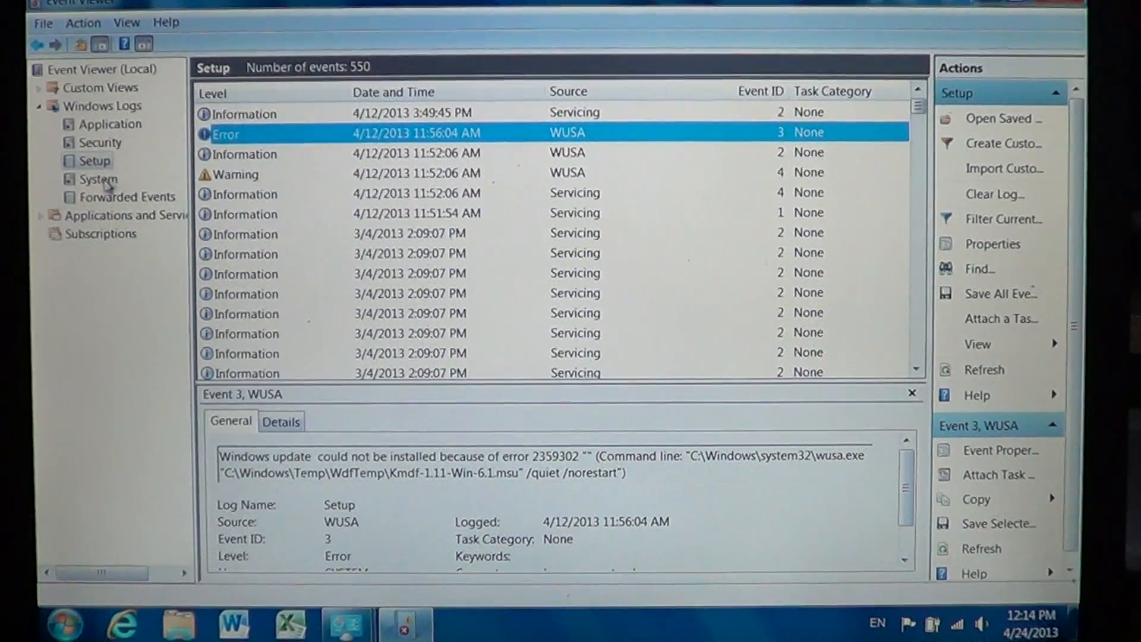
click(88, 179)
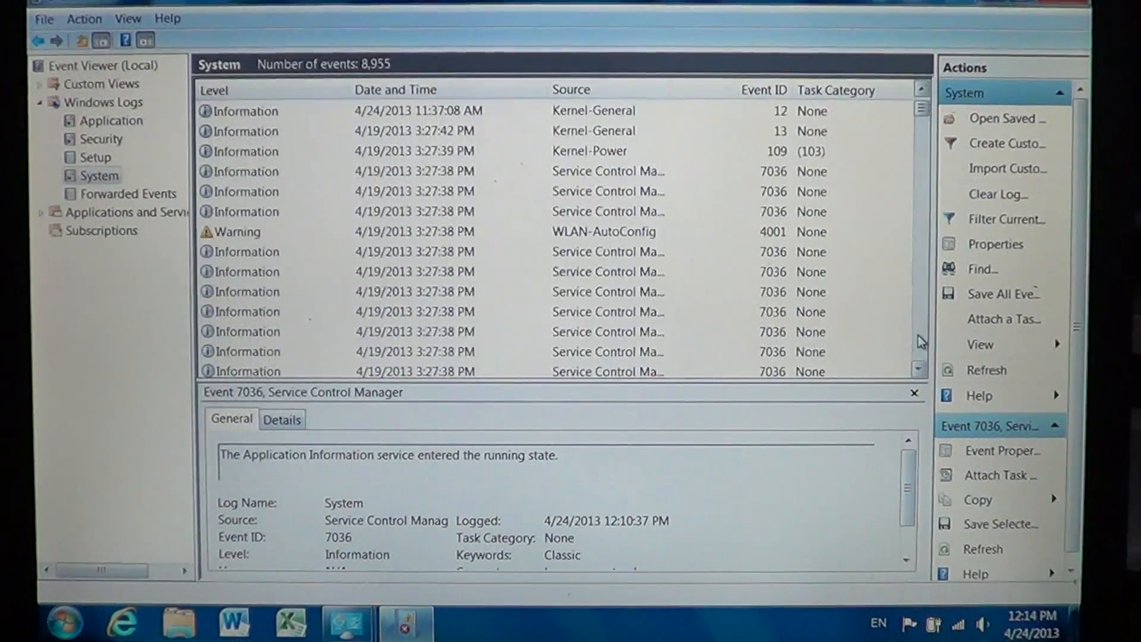
Select the atikmdag error 52236 to read its CPLIB Invalid Parameter description.
click(920, 93)
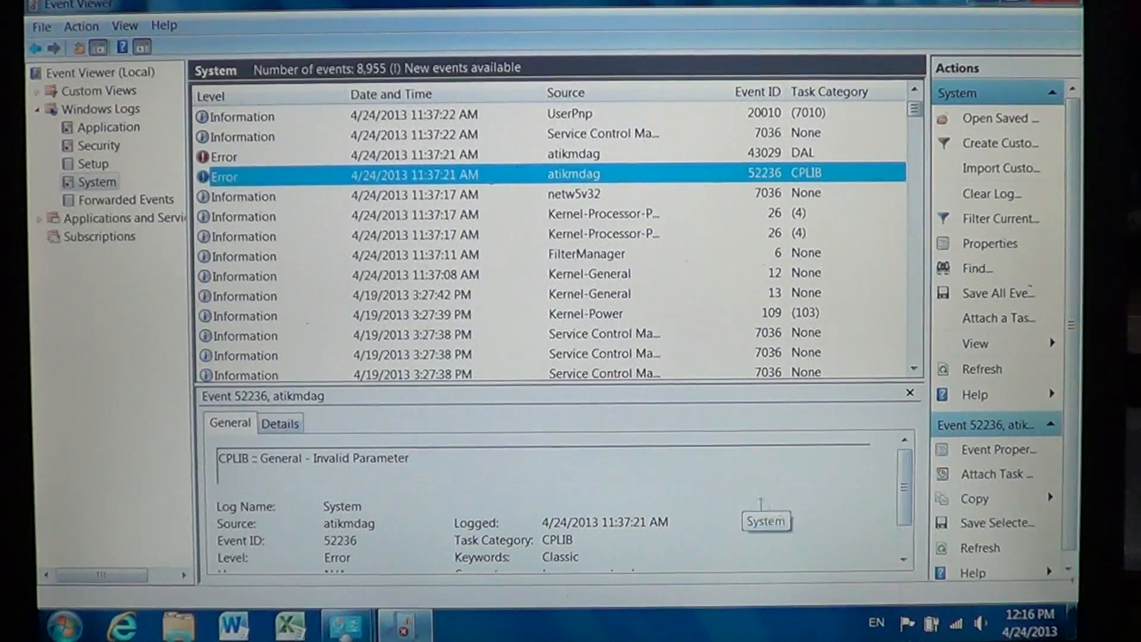
Request Event Log Online Help for error 52236, reaching the send-data confirmation.
scroll(down, 3)
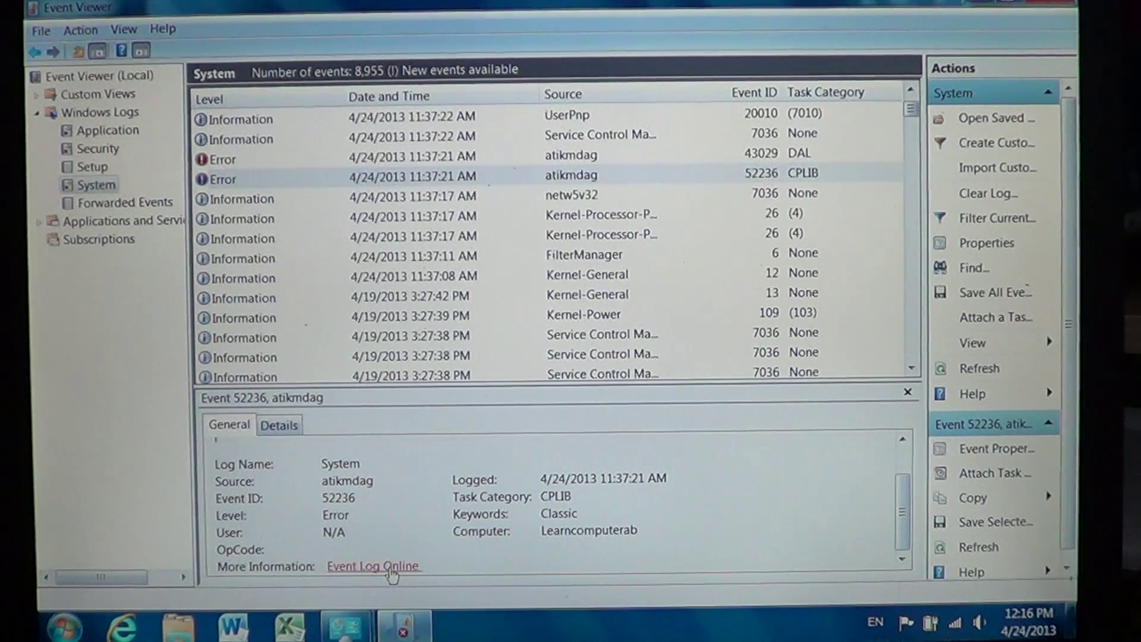
click(375, 566)
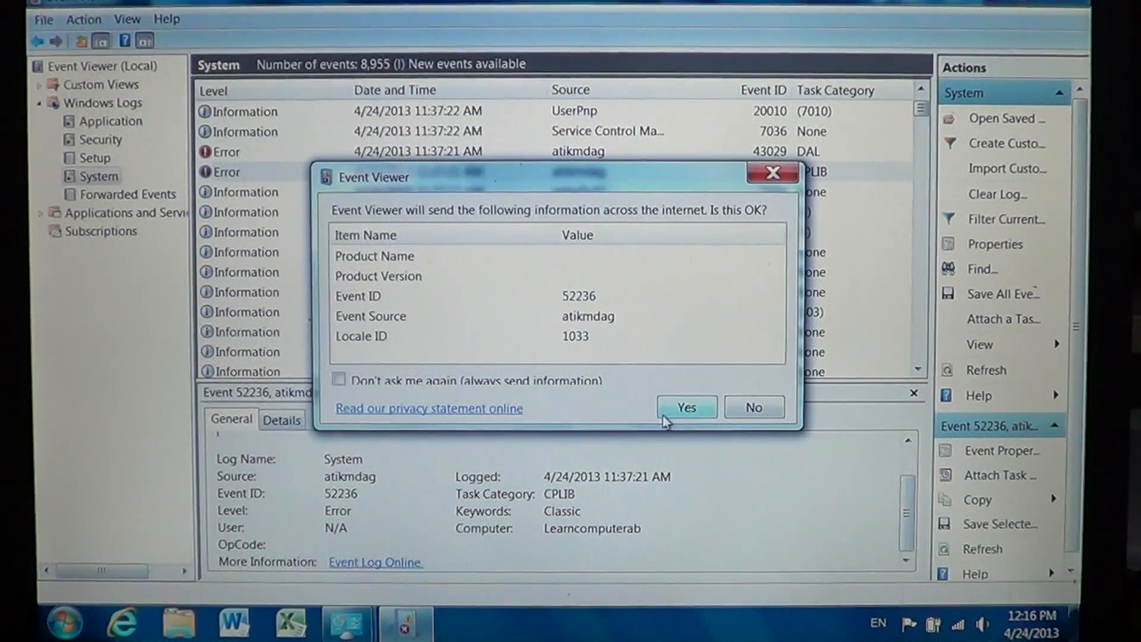
Confirm sending the event details and bring up Microsoft's help page for atikmdag error 52236.
click(686, 406)
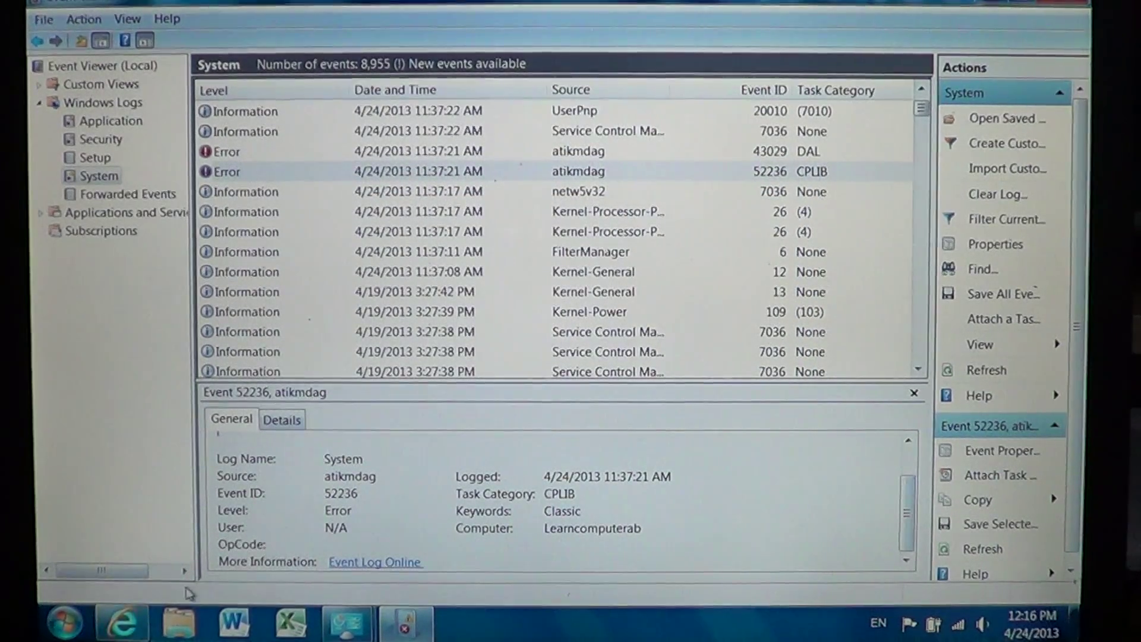
click(375, 562)
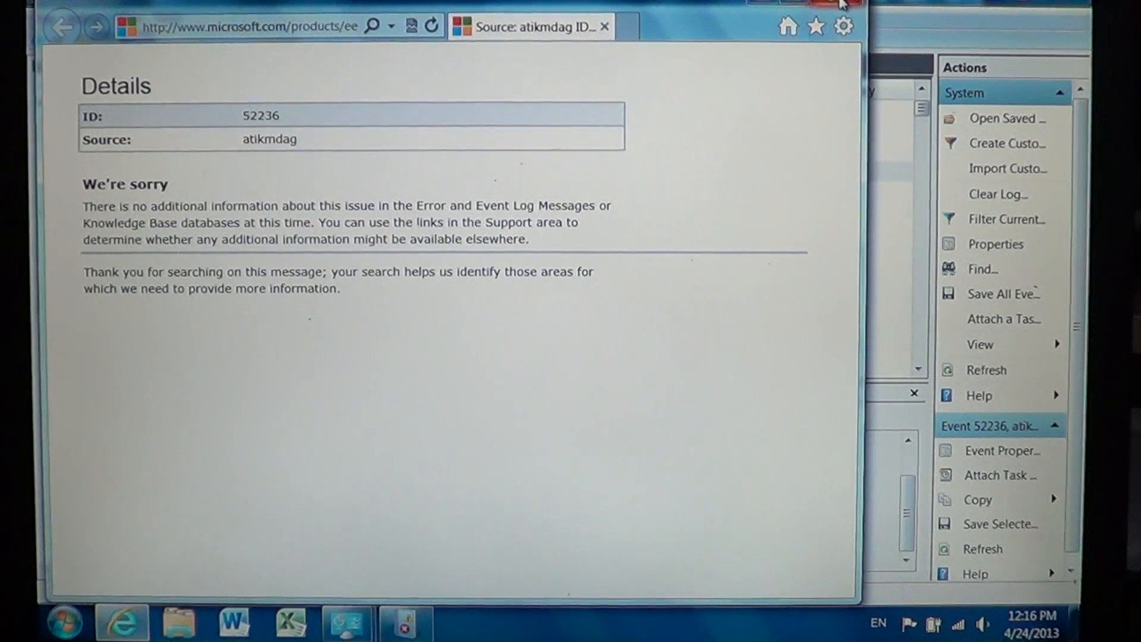
Dismiss the unhelpful error 52236 page and switch to the empty Forwarded Events log.
click(836, 6)
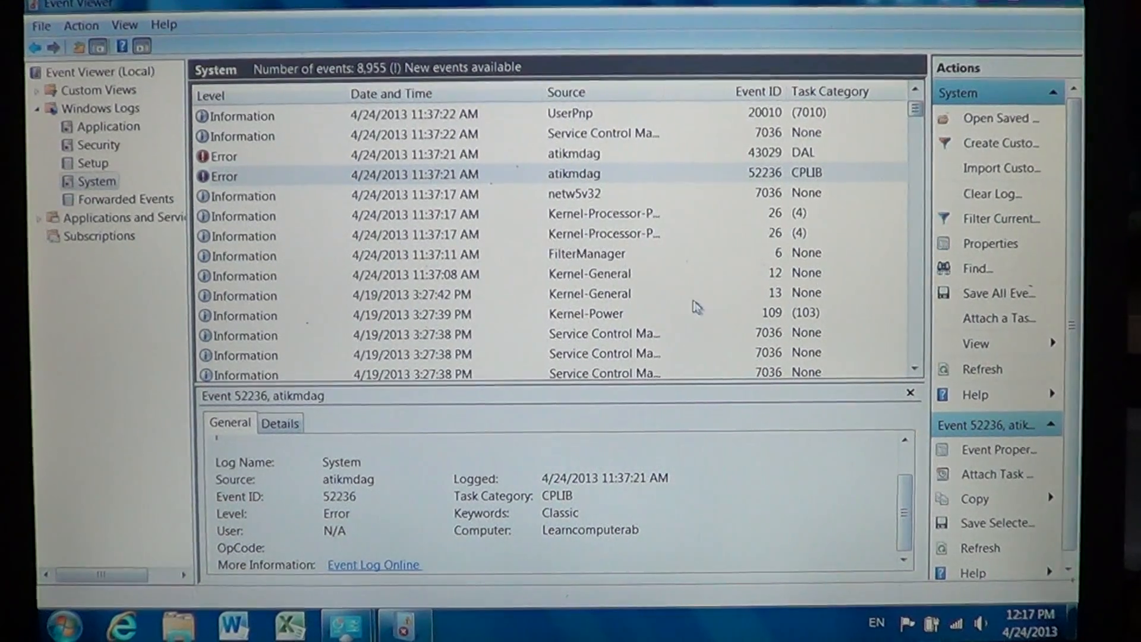
click(125, 198)
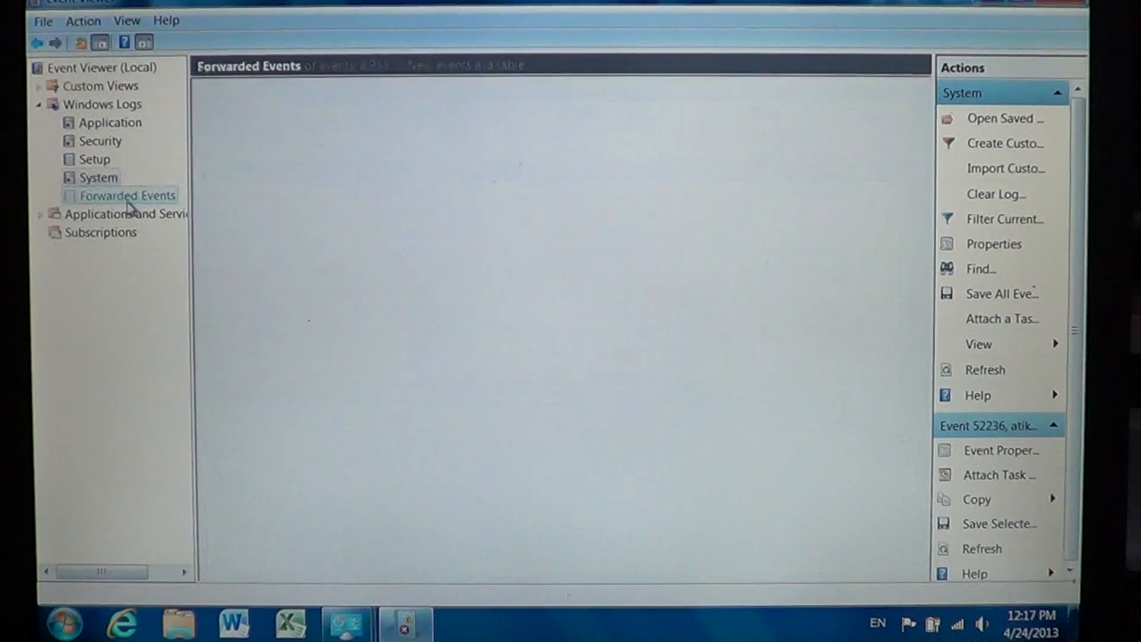